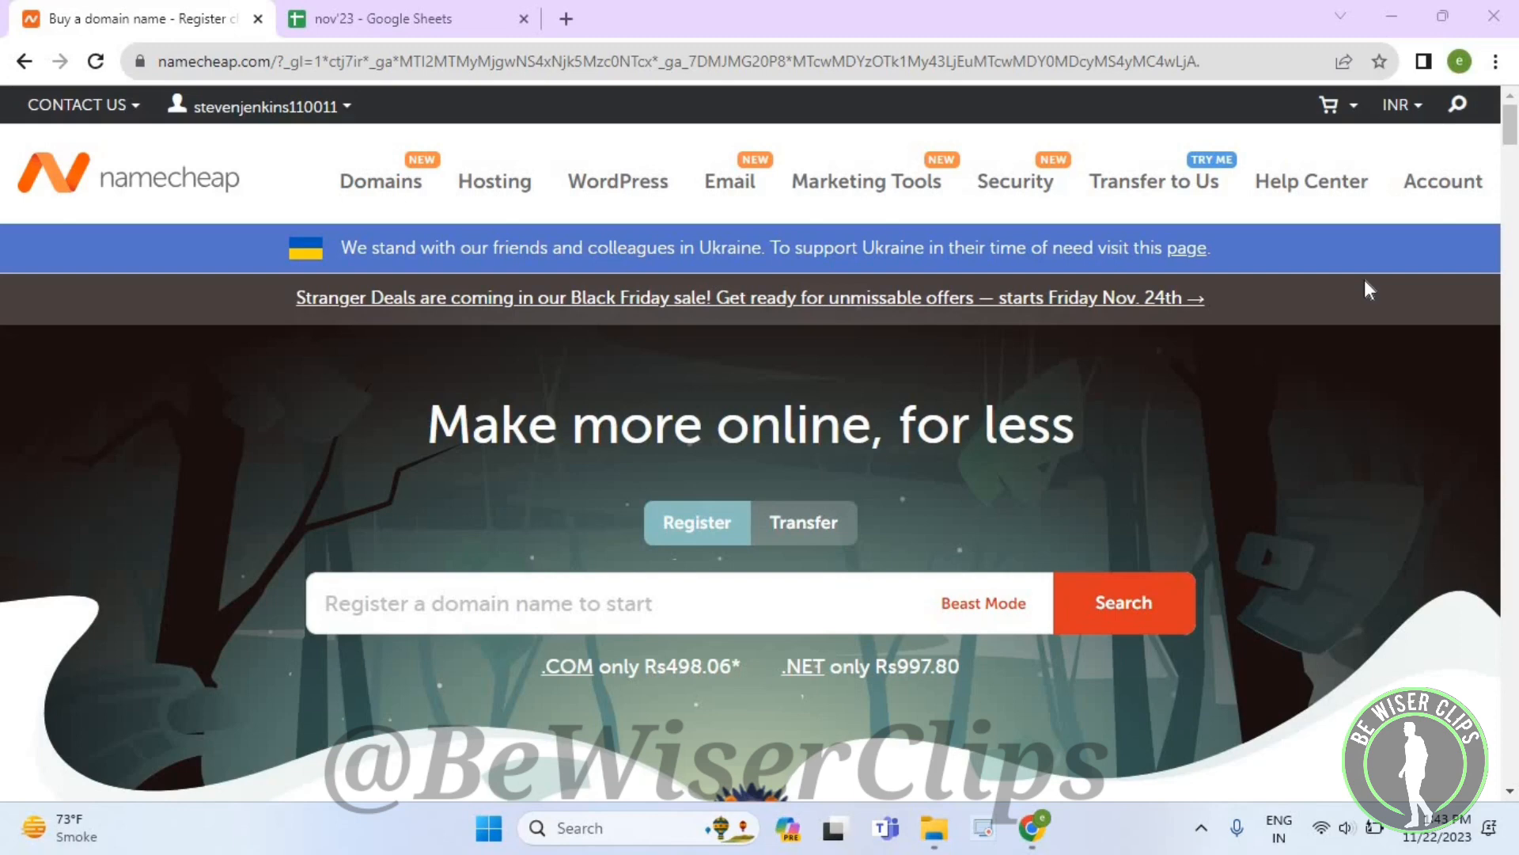
mouse_move(1462, 151)
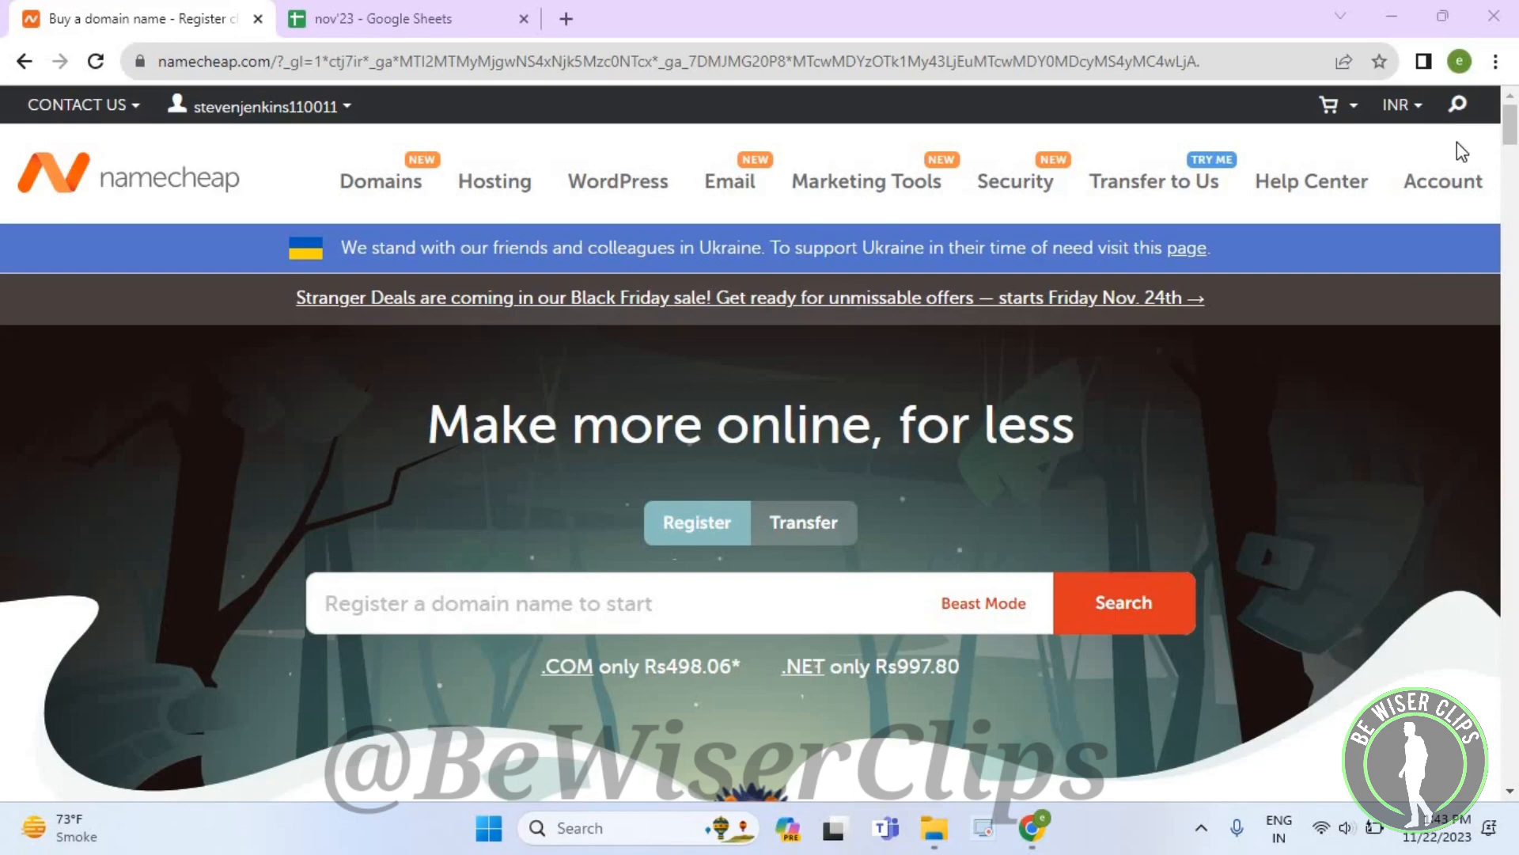
Step: Go to the account Profile via the Account menu and open the Tools settings page
left_click(1443, 180)
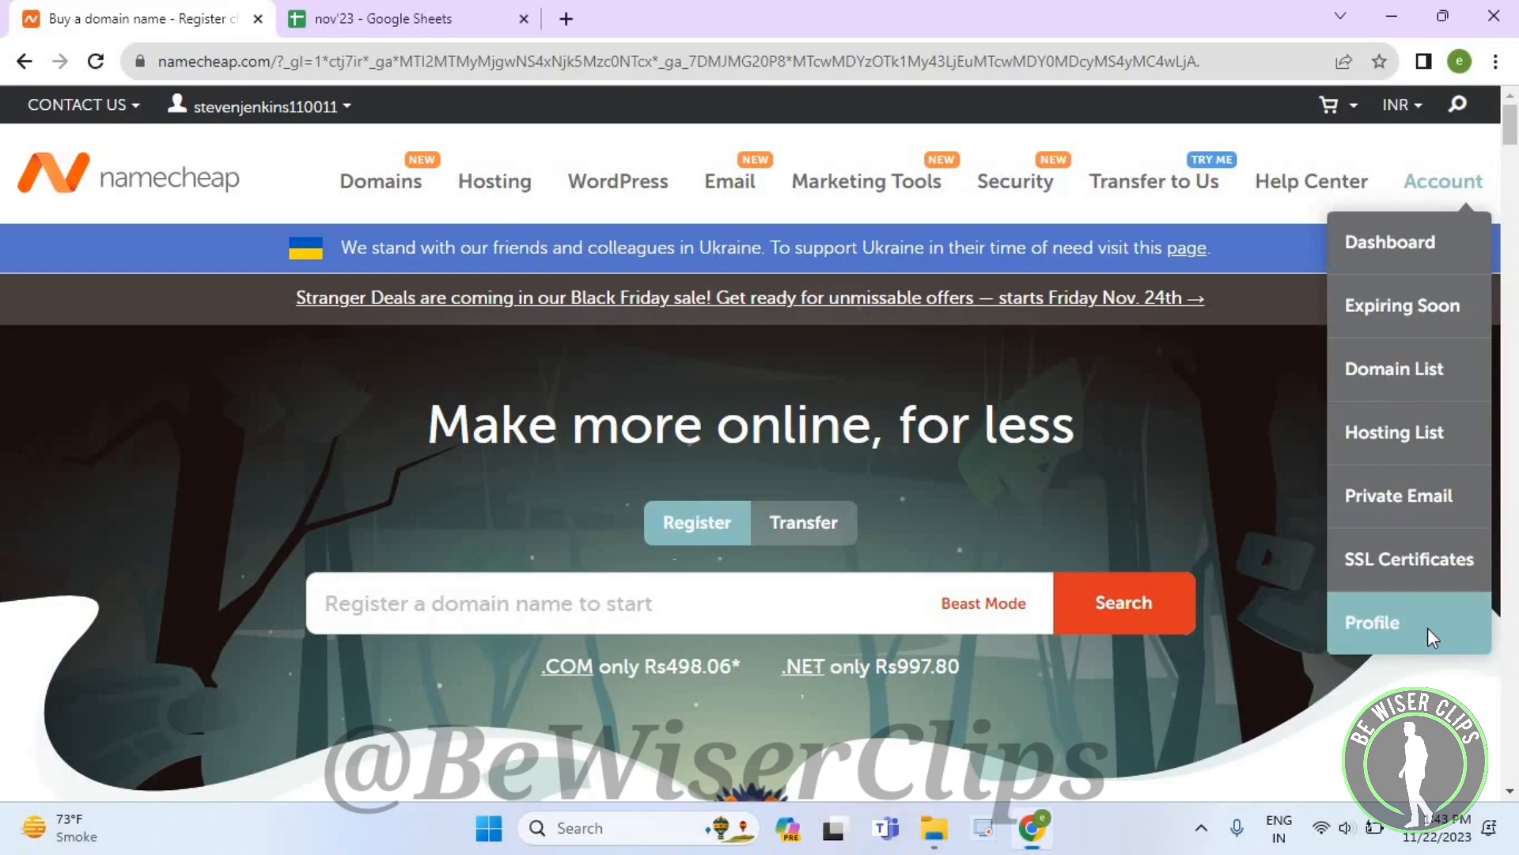
left_click(1371, 623)
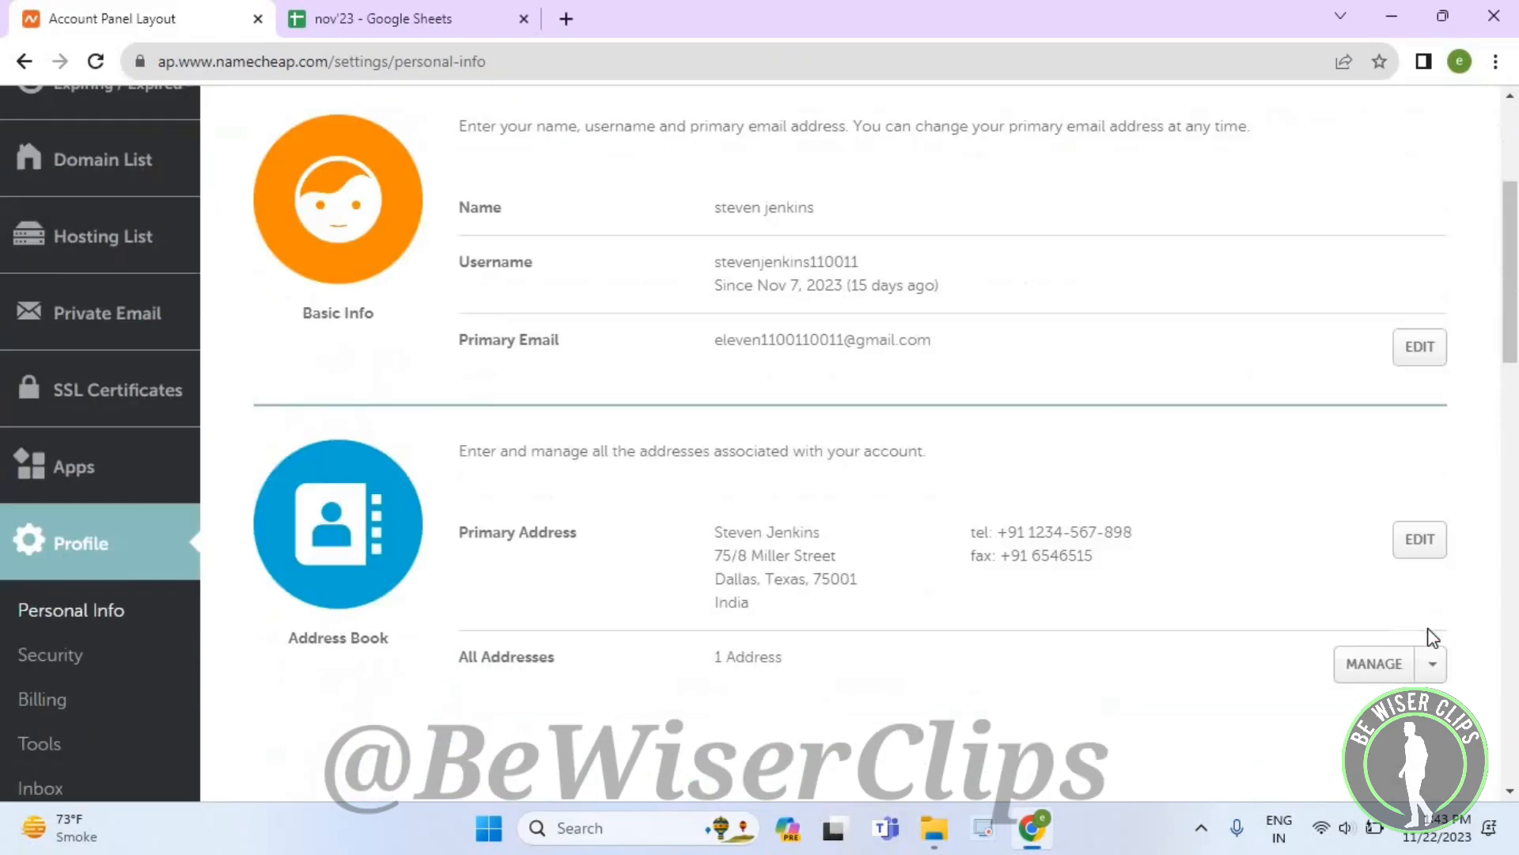
scroll("down", 3)
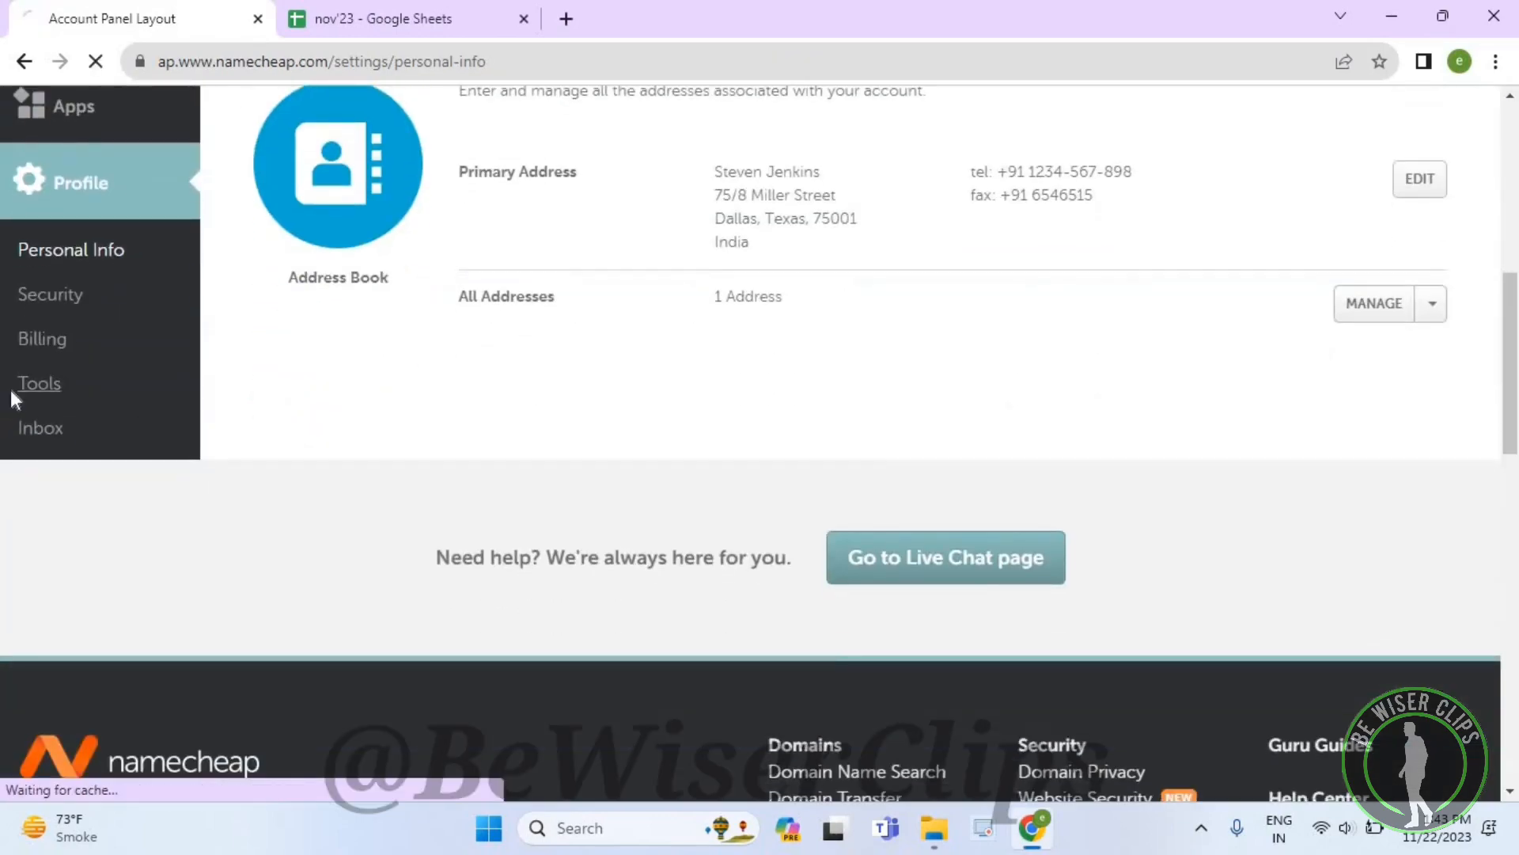
left_click(38, 383)
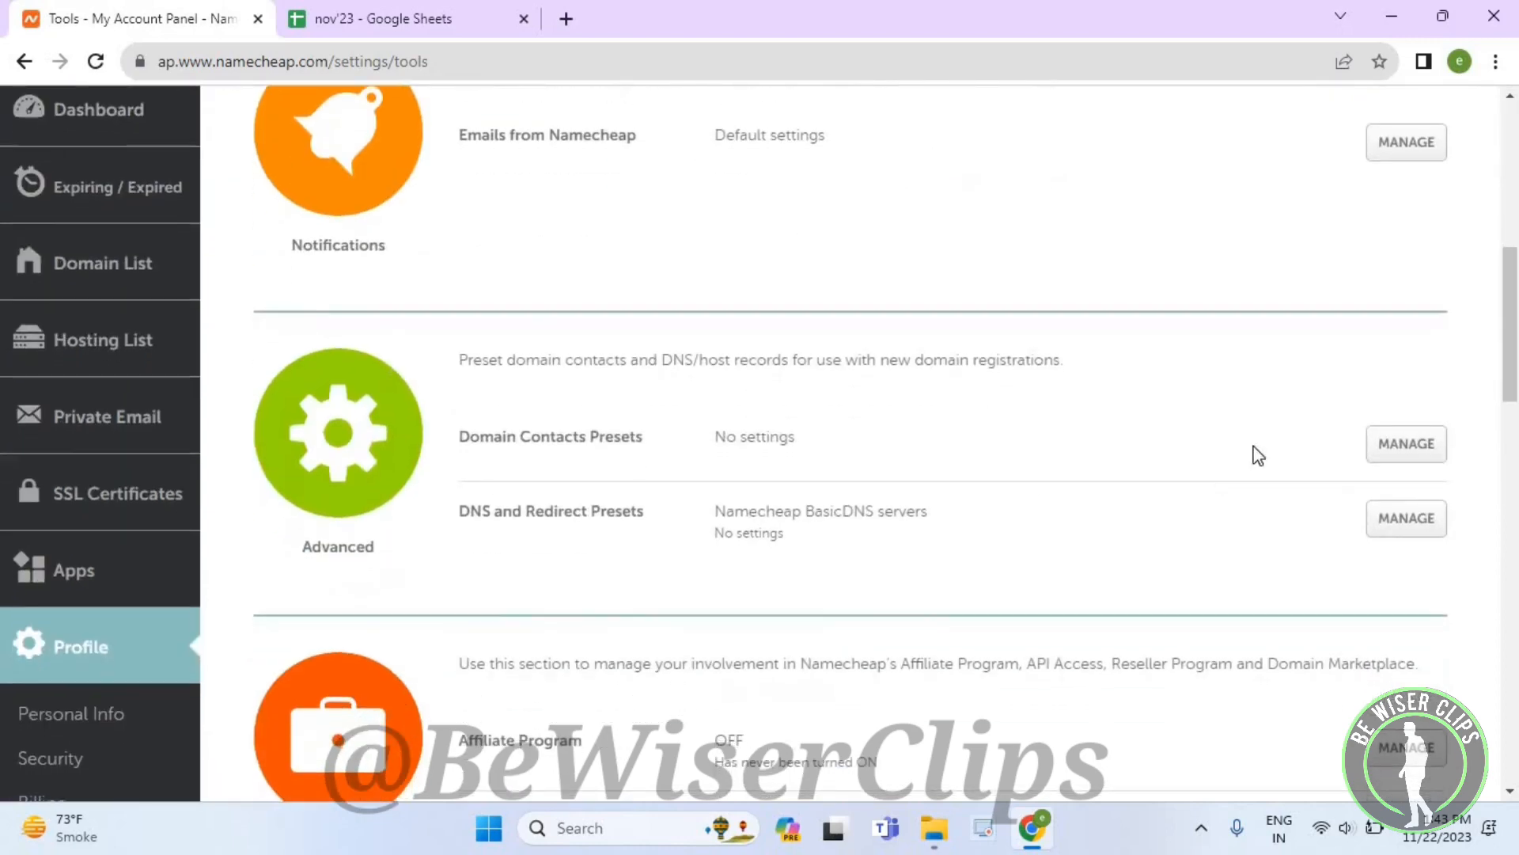
Step: Open Manage for Domain Contacts Presets and reach the Alternative Domain Contacts list
left_click(1405, 443)
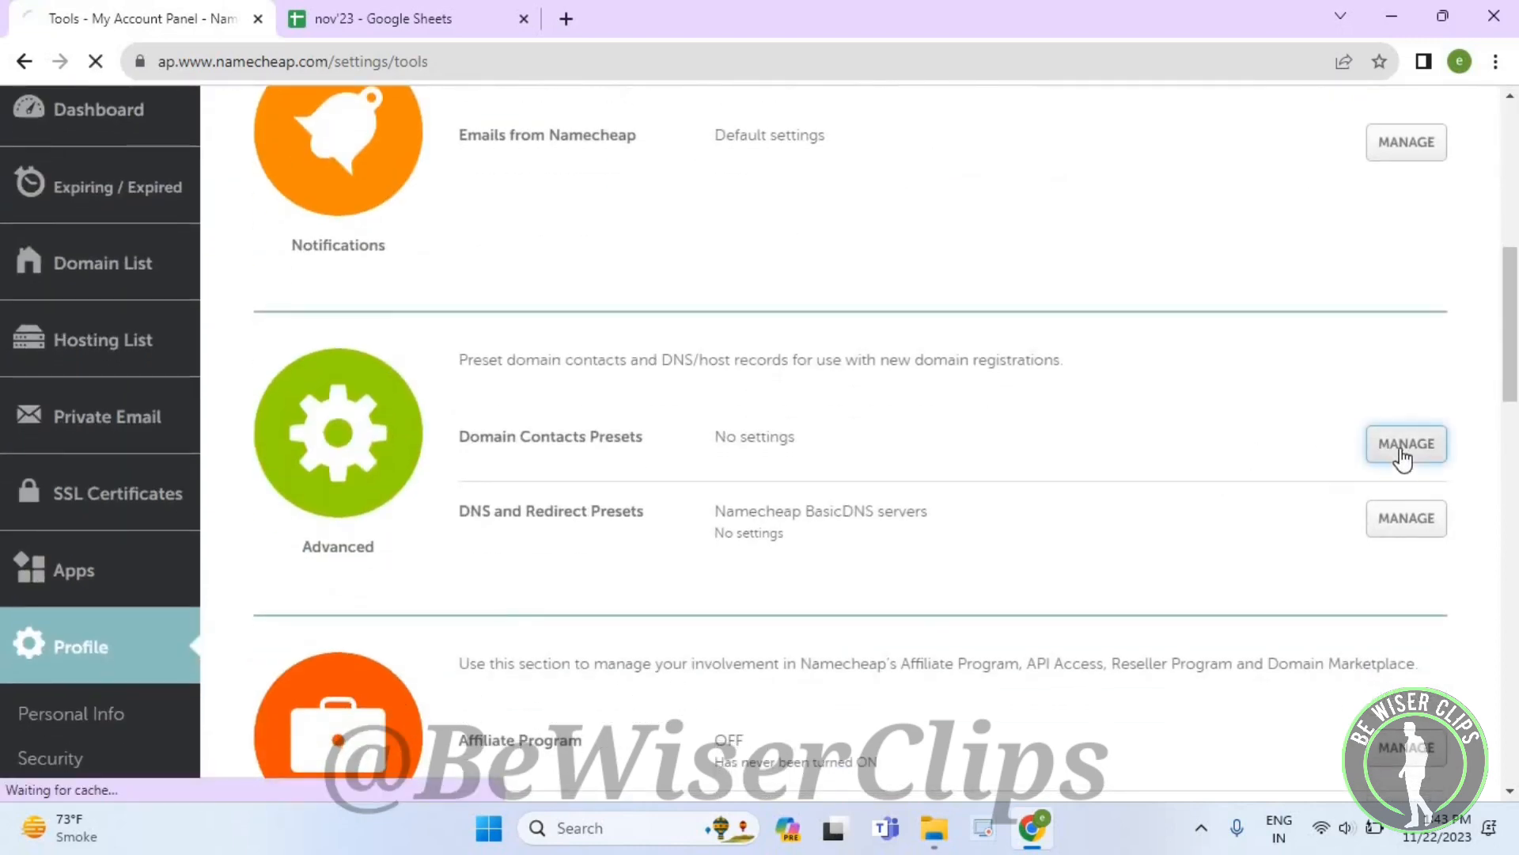
left_click(1405, 443)
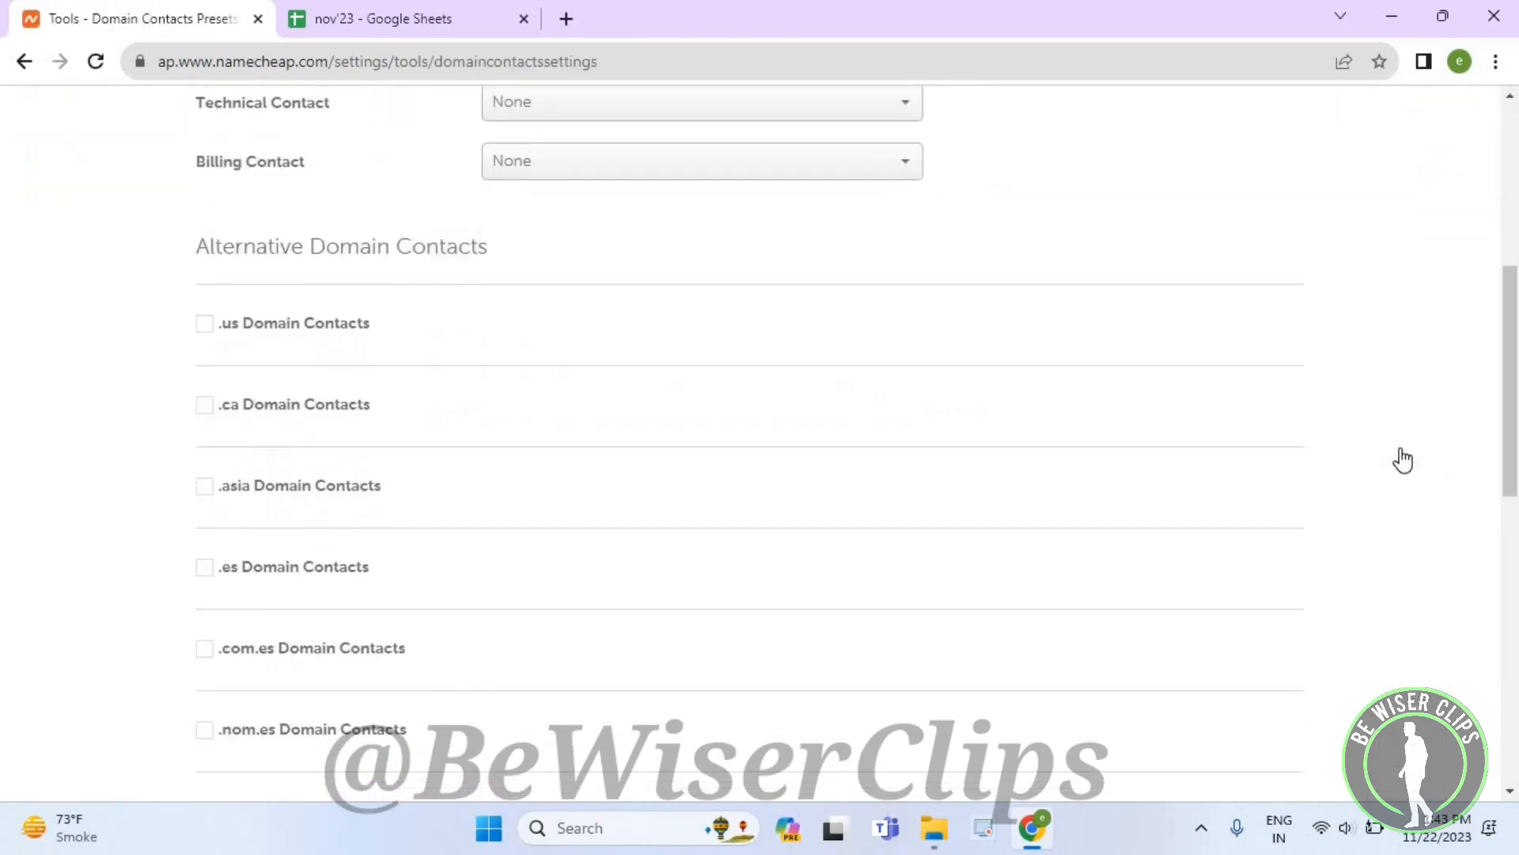
scroll("down", 3)
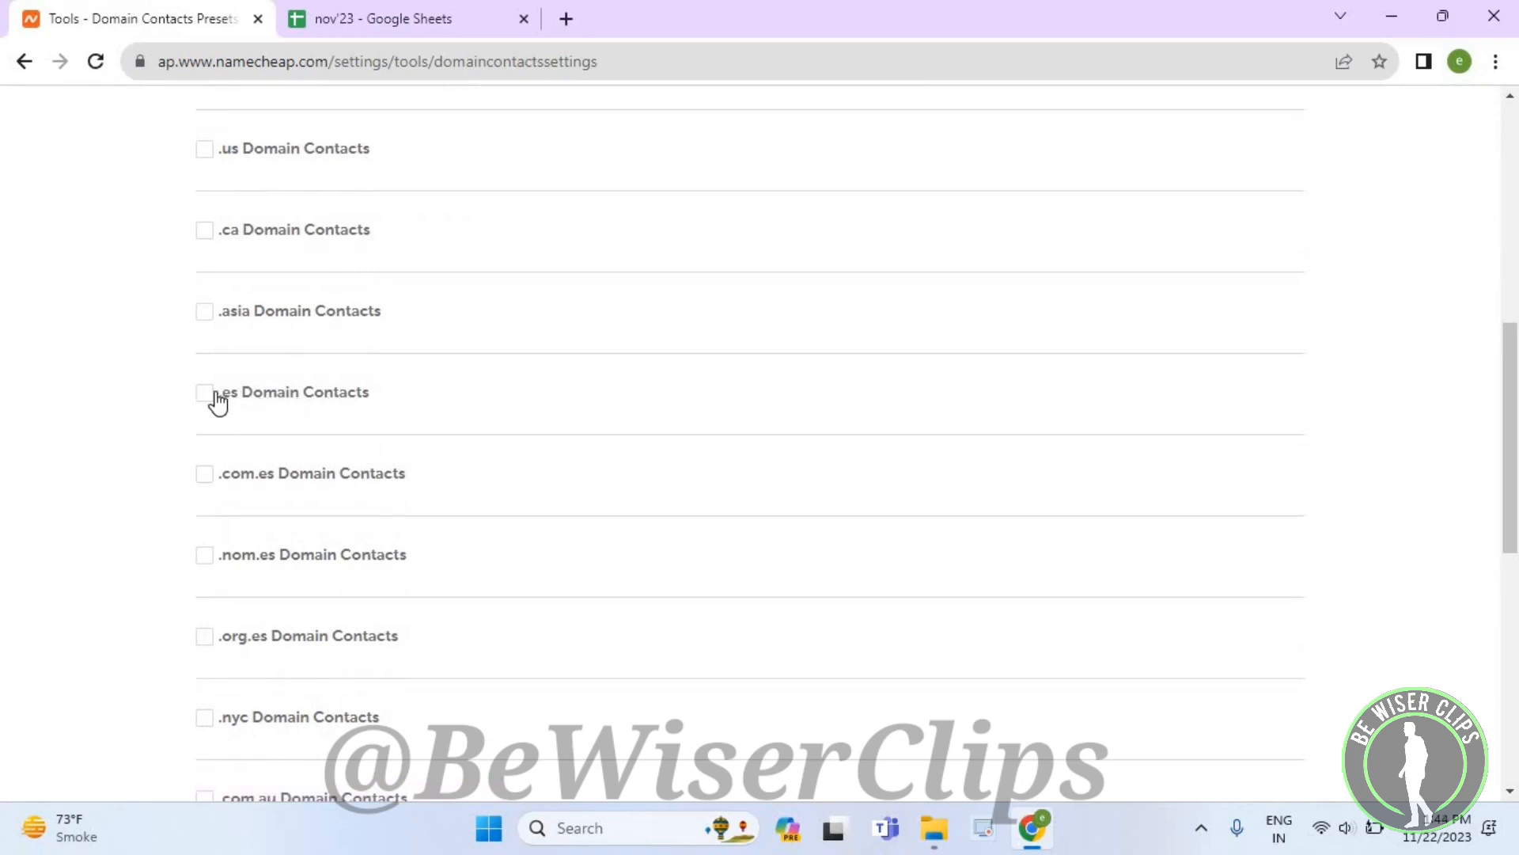
Step: Enable the .es Domain Contacts preset, revealing its Extended Attributes fields above Save Changes
left_click(202, 392)
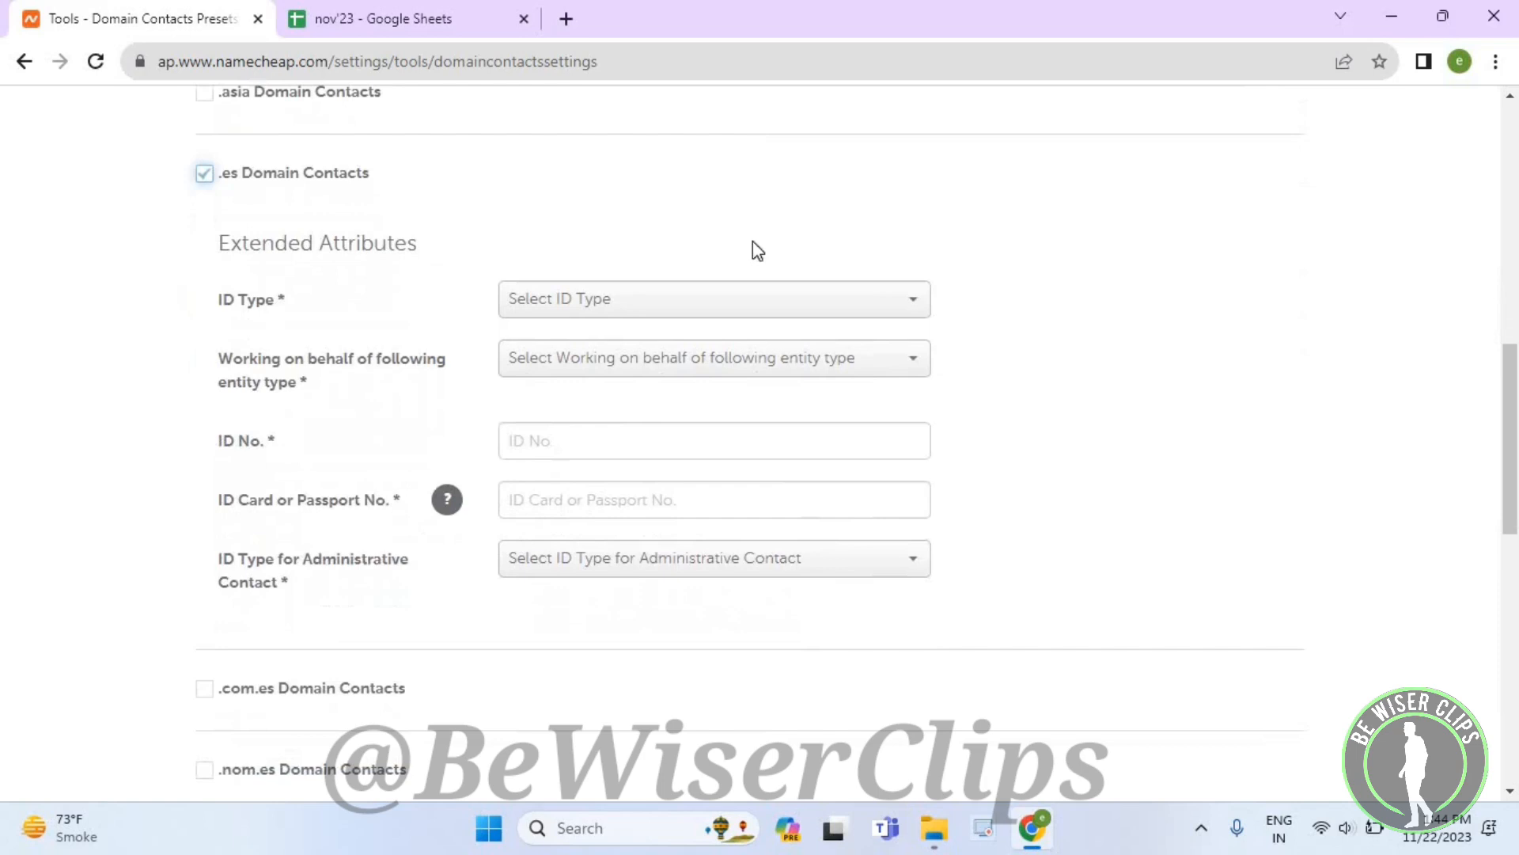
scroll("down", 3)
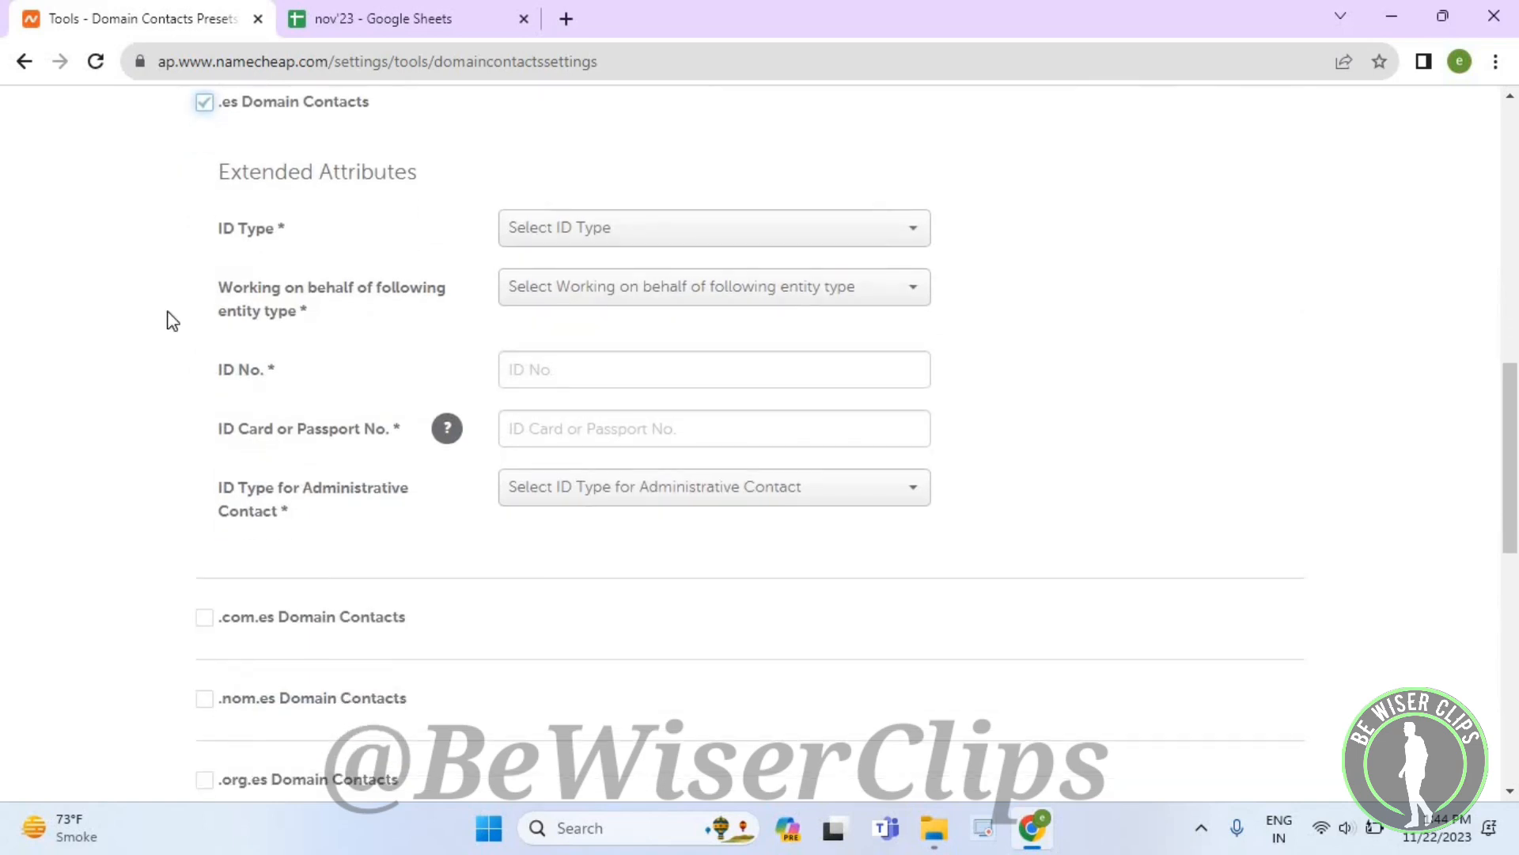
scroll("down", 3)
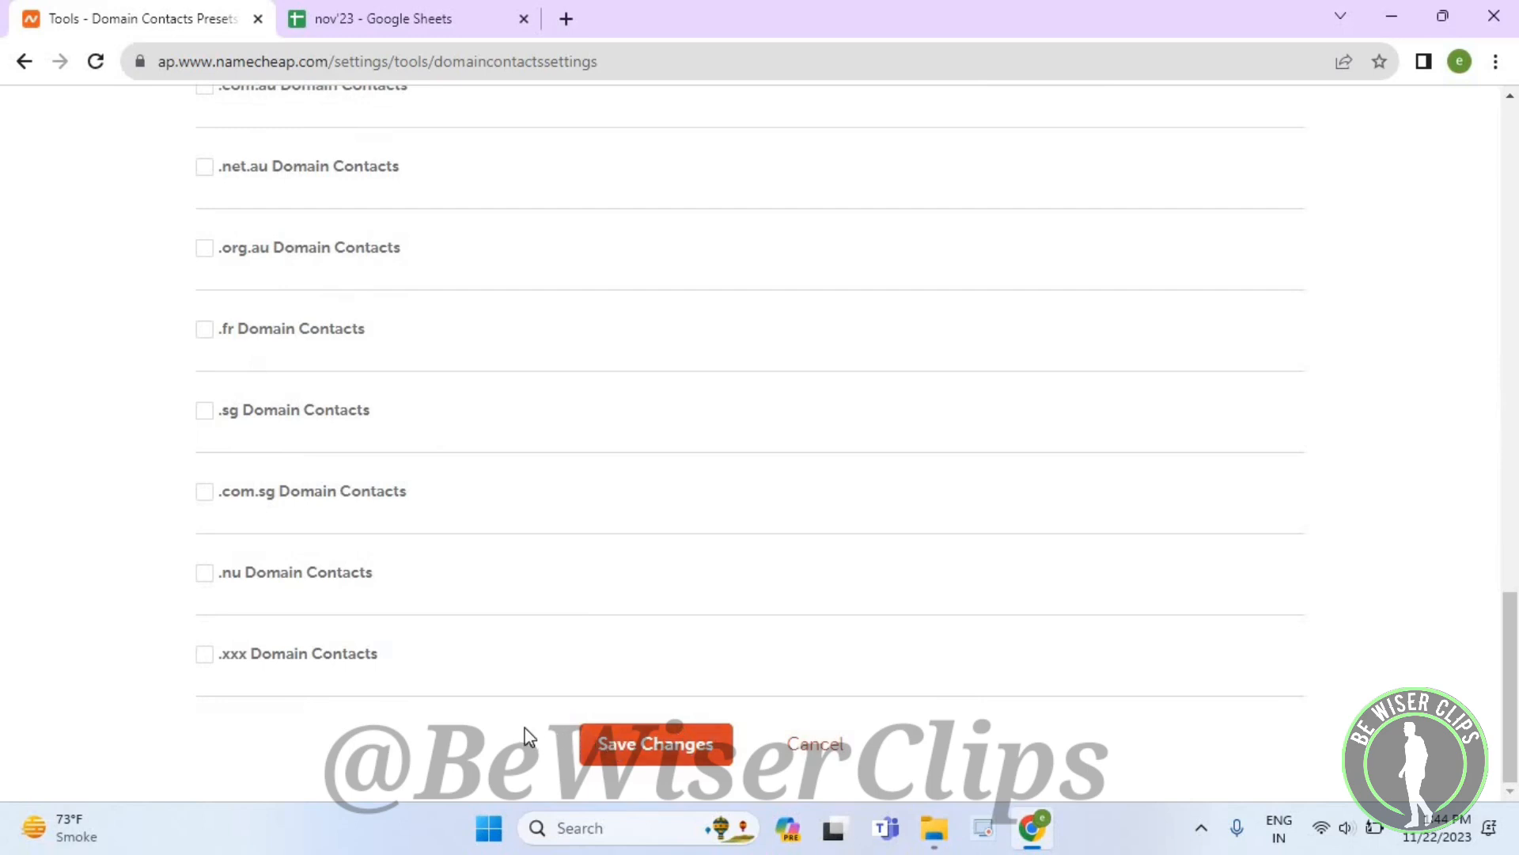